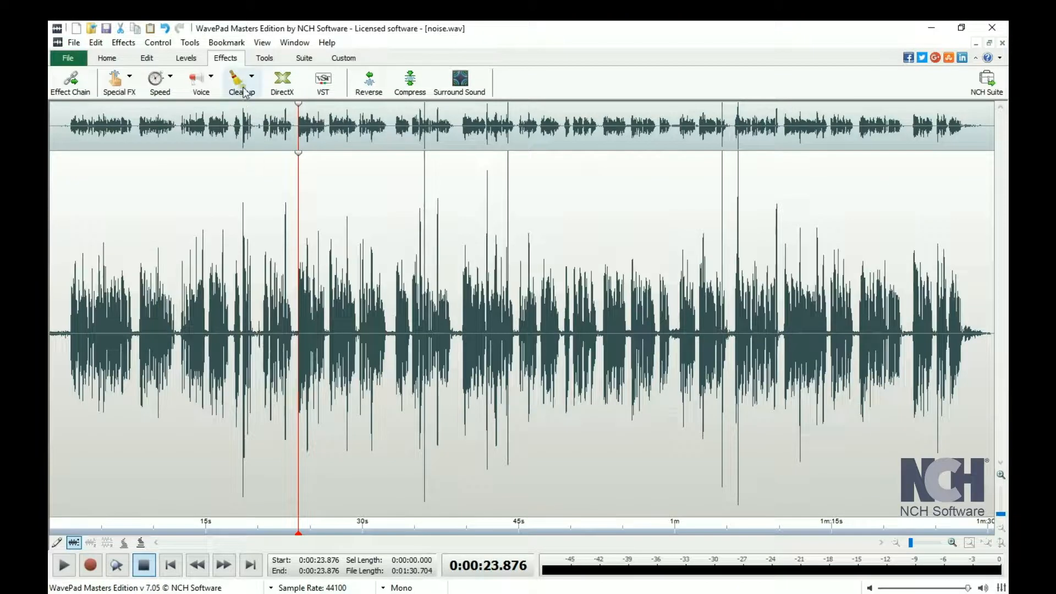
Step: Set up Auto spectral subtraction with silence proportion 20 and the Apply to Voice preset
{"action": "left_click", "coordinate": [240, 82]}
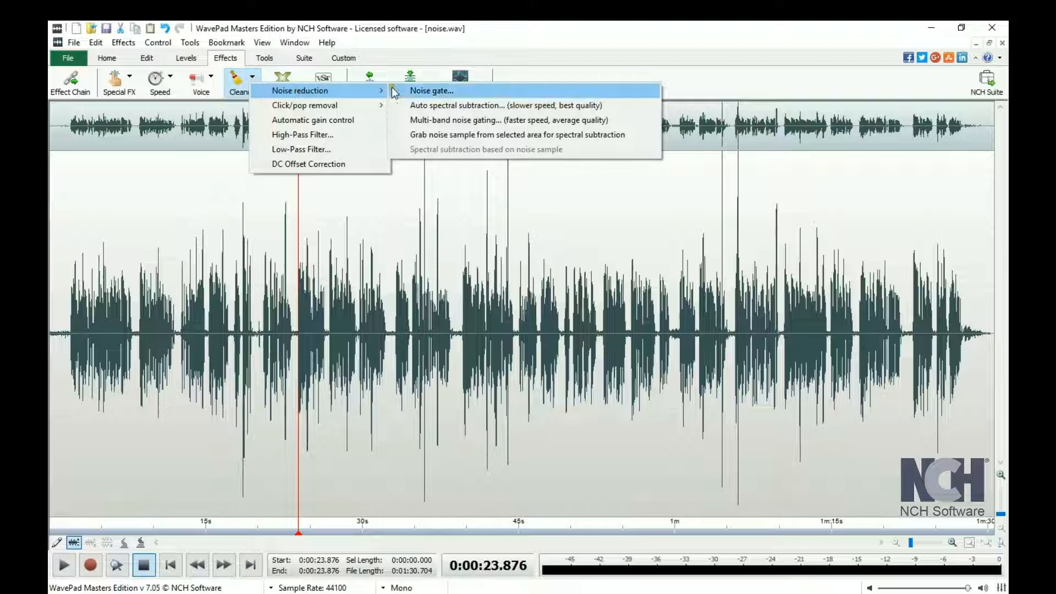
{"action": "mouse_move", "coordinate": [477, 105]}
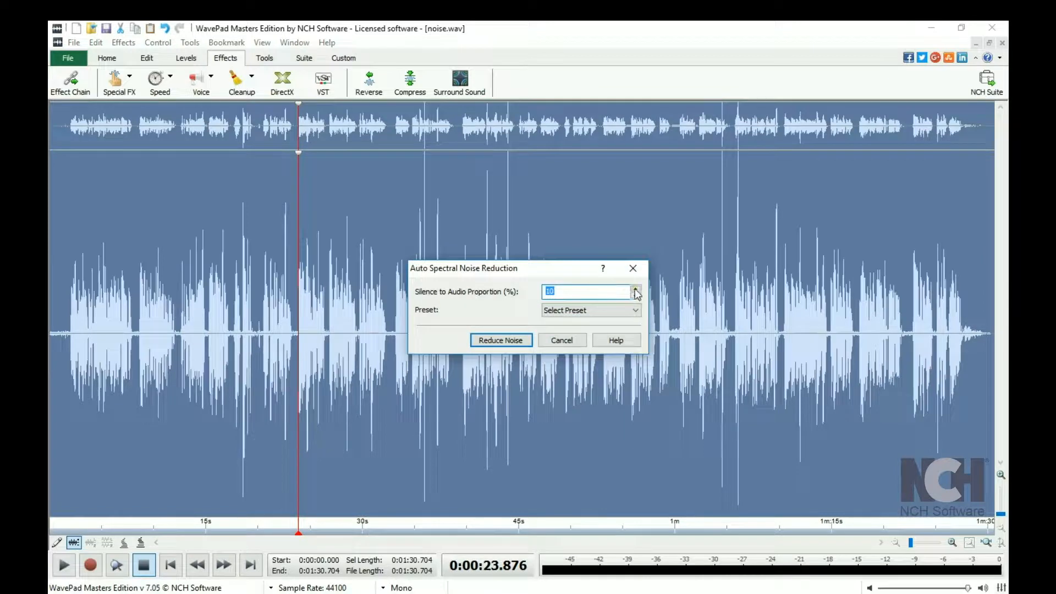
{"action": "left_click", "coordinate": [634, 310]}
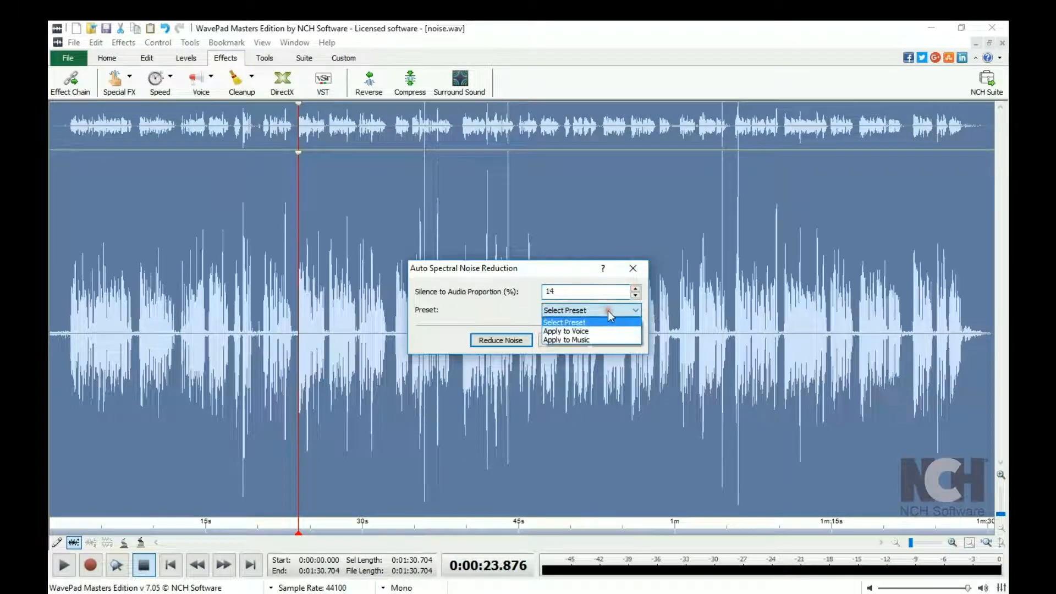
{"action": "left_click", "coordinate": [566, 331]}
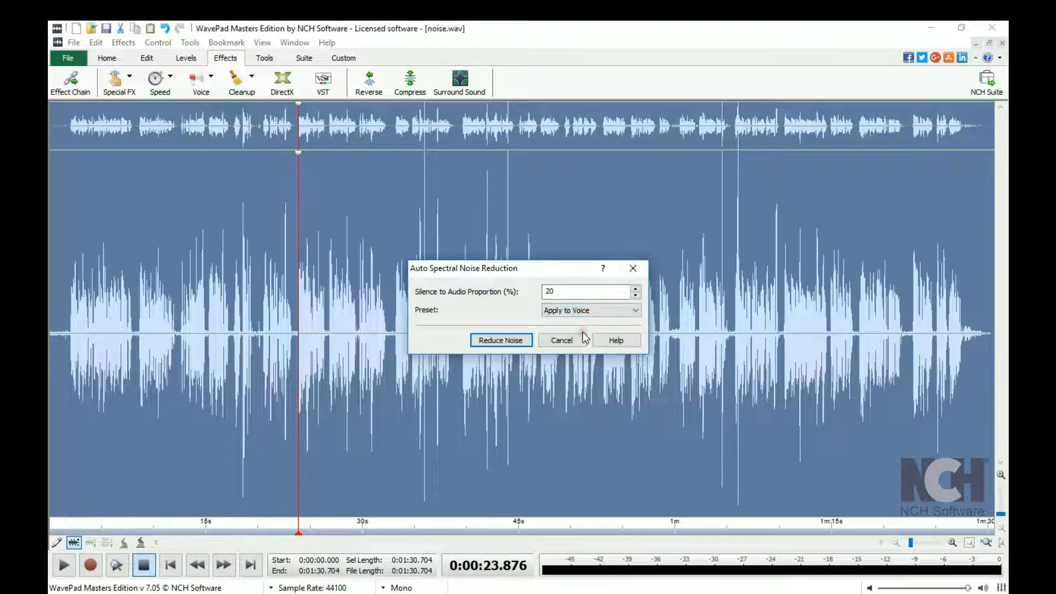
{"action": "mouse_move", "coordinate": [590, 309]}
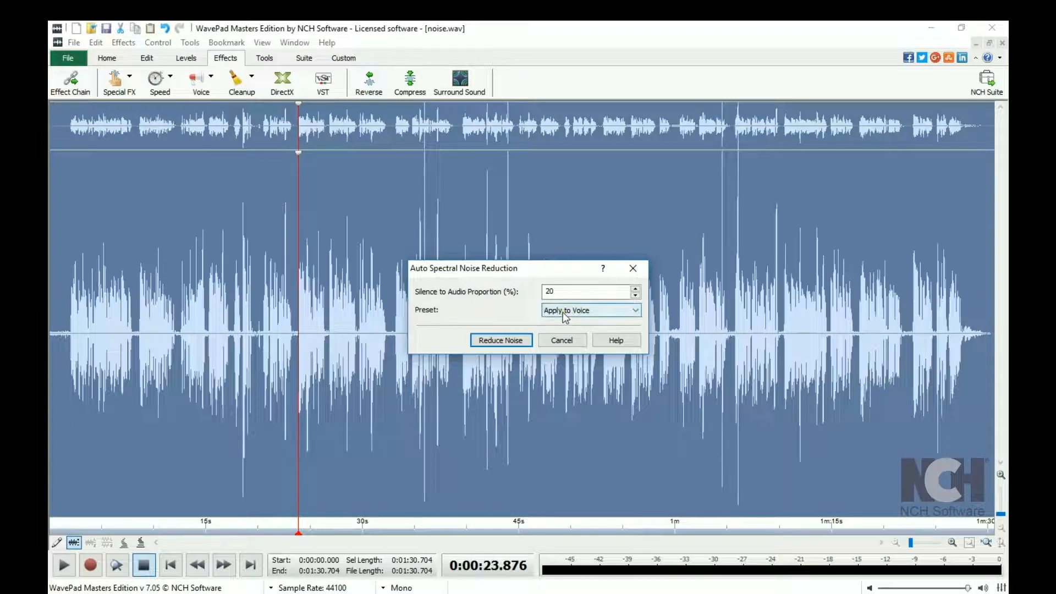
Step: Run Reduce Noise on noise.wav, then stop playback of the cleaned audio
{"action": "left_click", "coordinate": [501, 339]}
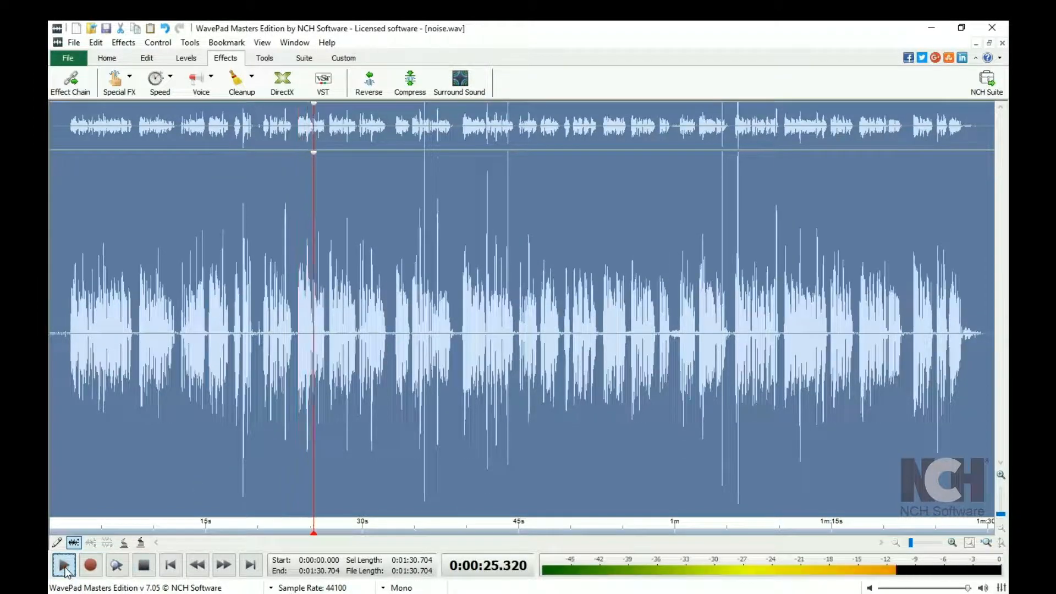
{"action": "left_click", "coordinate": [144, 565]}
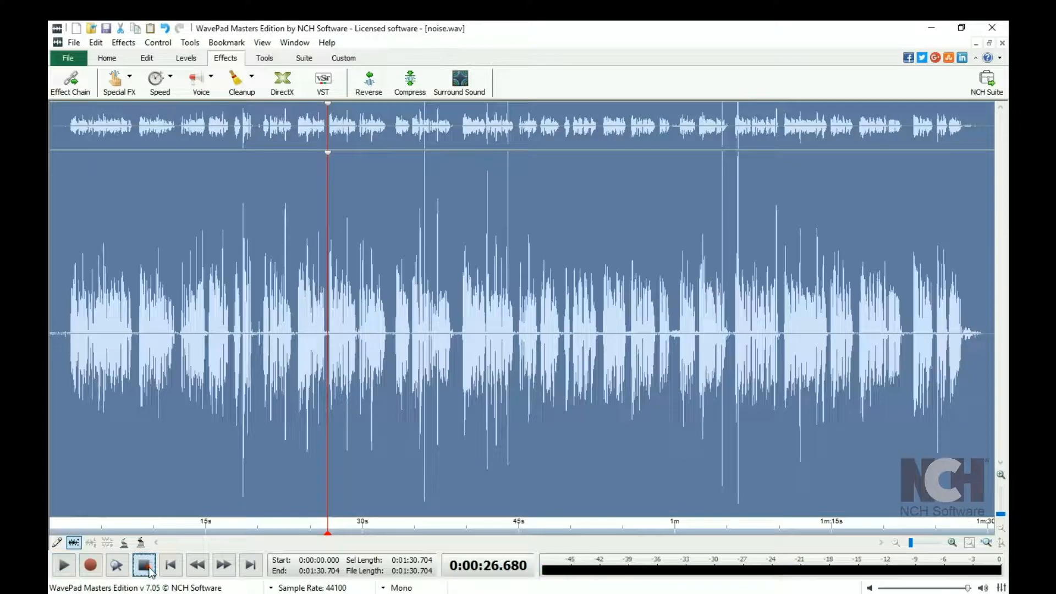
{"action": "mouse_move", "coordinate": [323, 139]}
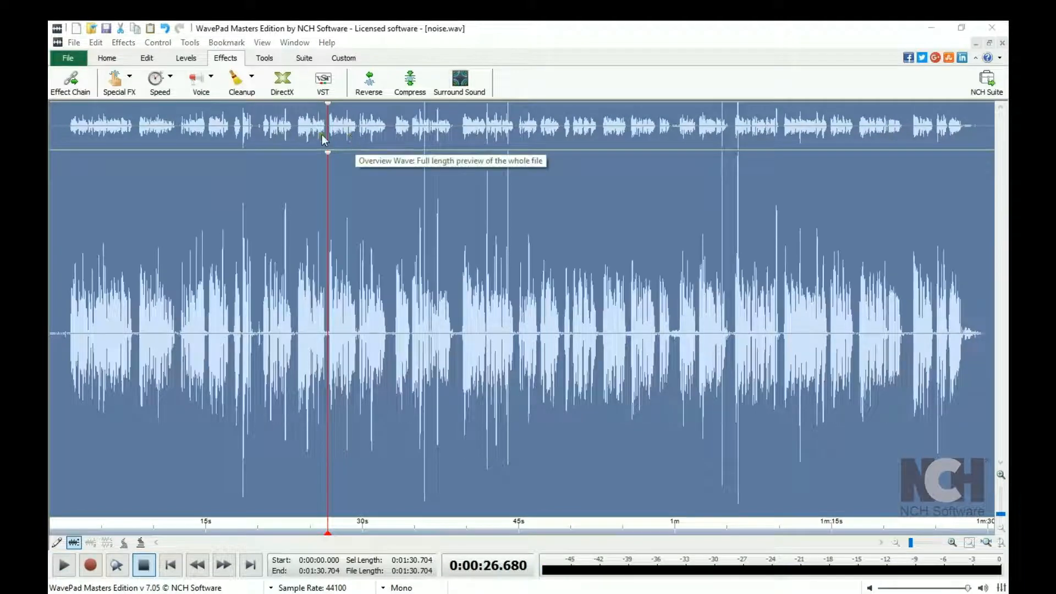
Step: Set up Multi-band noise gating at -20dB with the Remove Hum and Hiss preset
{"action": "left_click", "coordinate": [241, 82]}
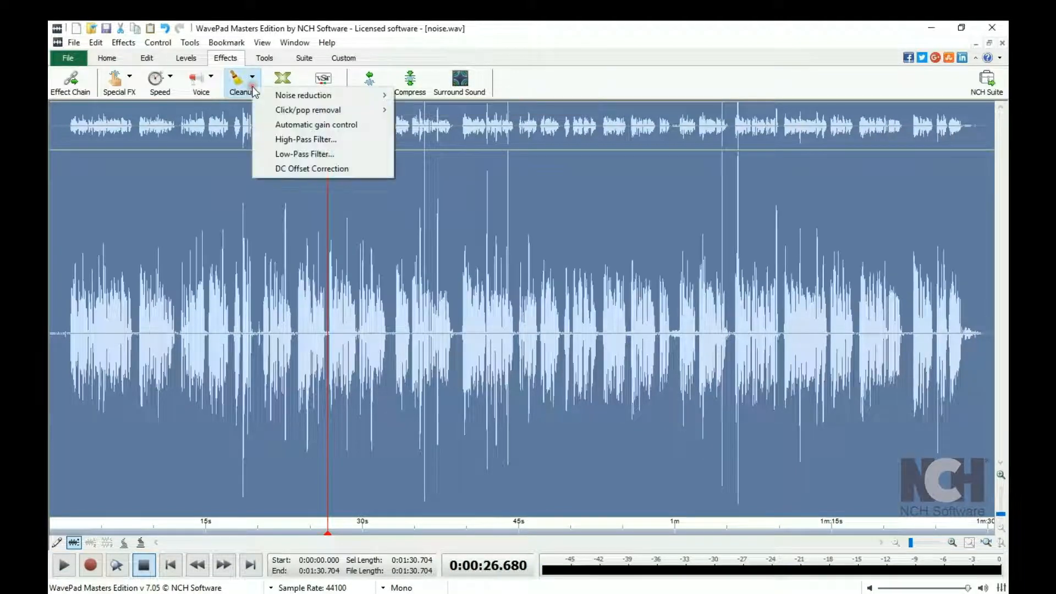
{"action": "mouse_move", "coordinate": [303, 96]}
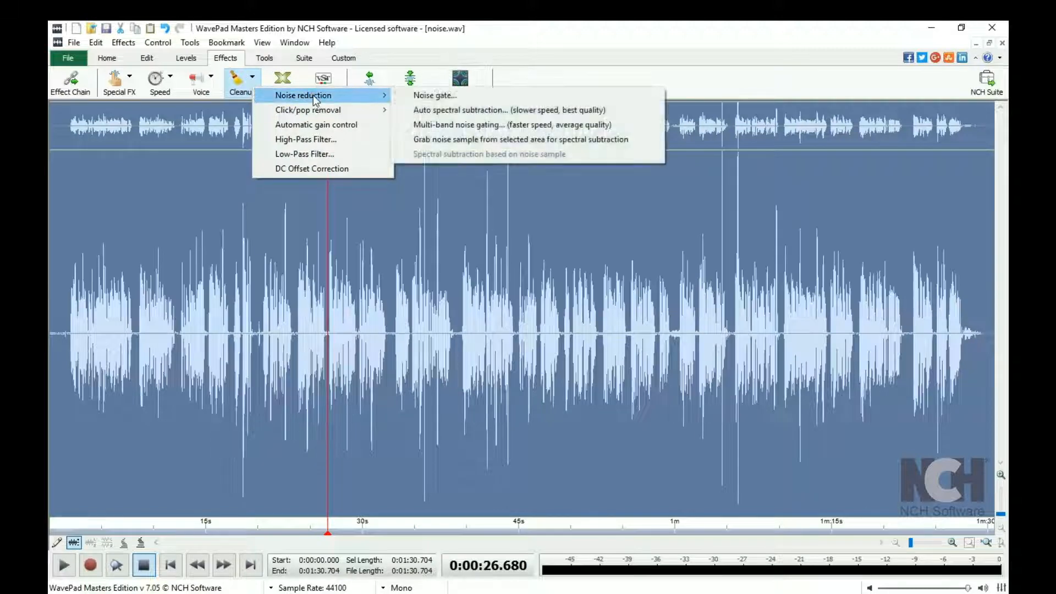
{"action": "mouse_move", "coordinate": [461, 125]}
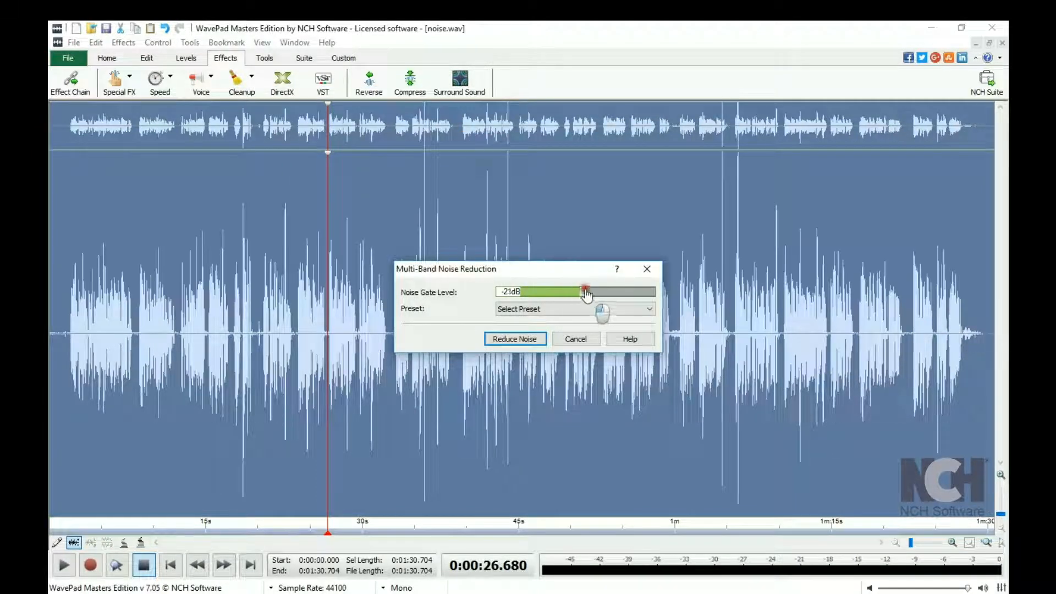
{"action": "left_click", "coordinate": [647, 309]}
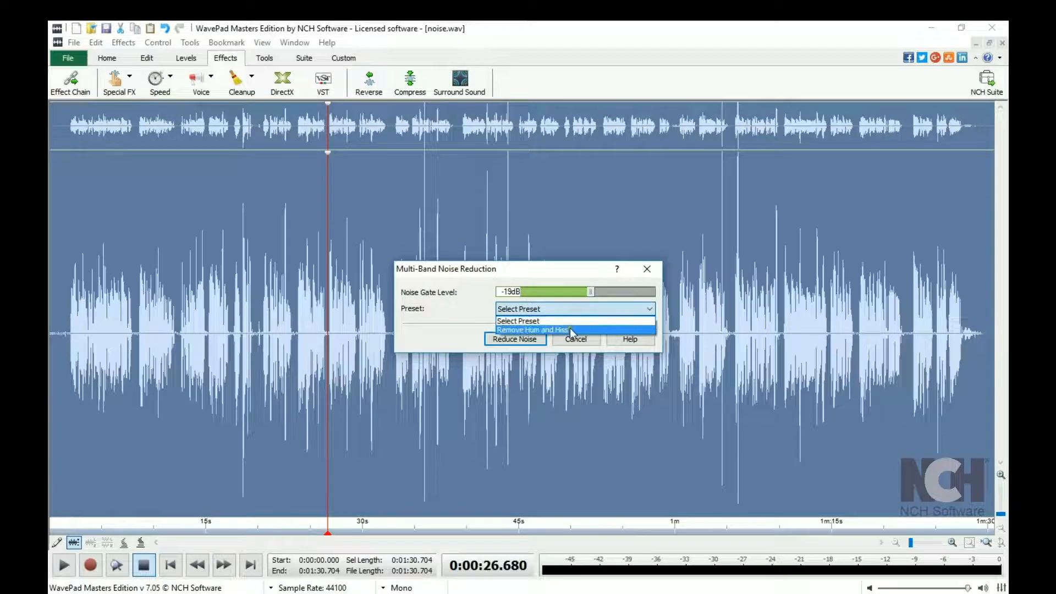
{"action": "left_click", "coordinate": [533, 330]}
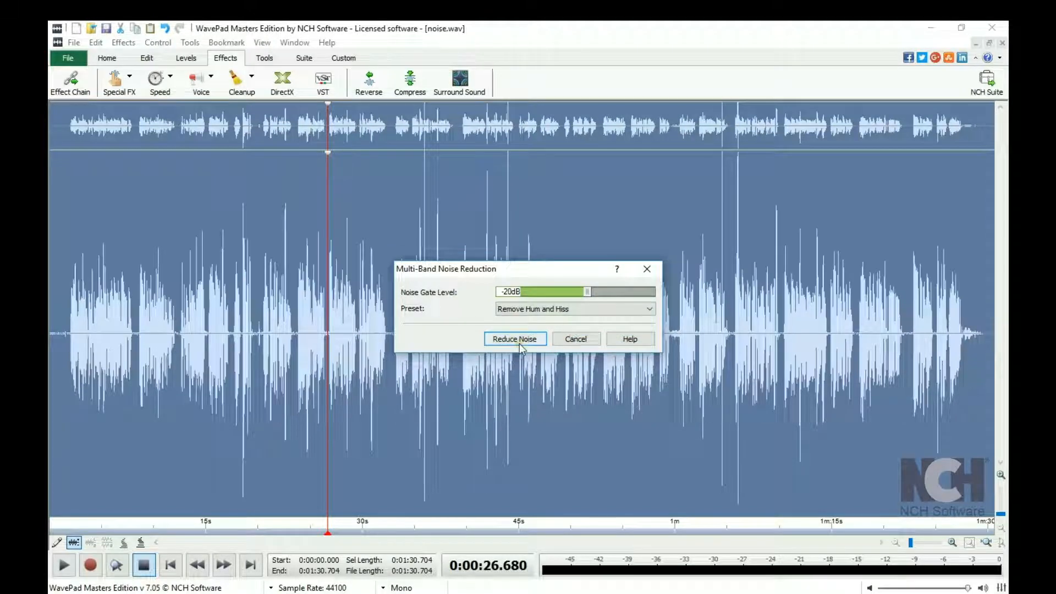
Step: Apply the multi-band gating, then browse Noise reduction, Automatic gain control and Low-Pass Filter
{"action": "left_click", "coordinate": [514, 339]}
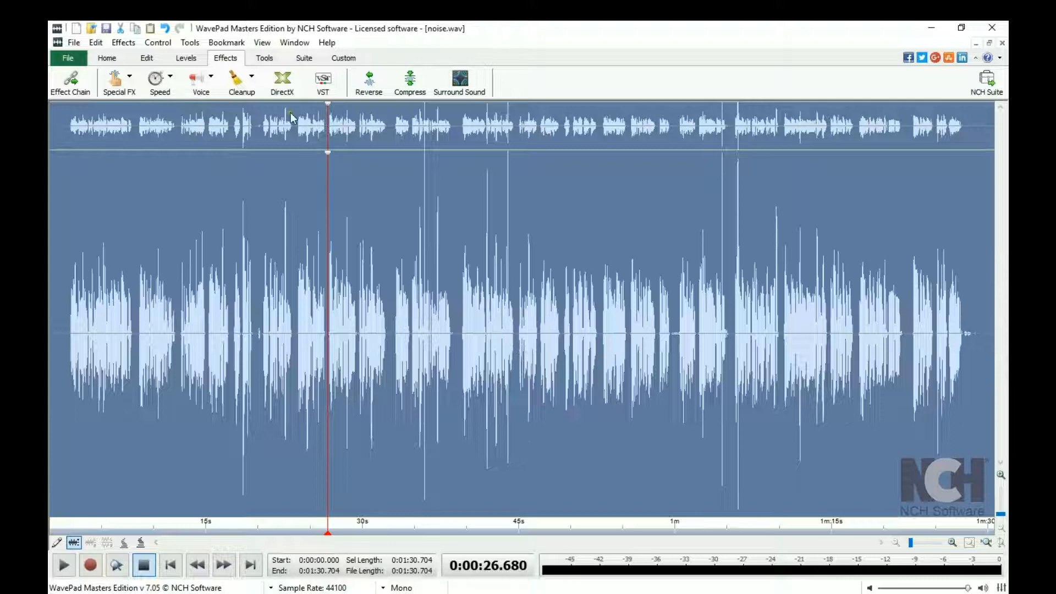
{"action": "left_click", "coordinate": [240, 81]}
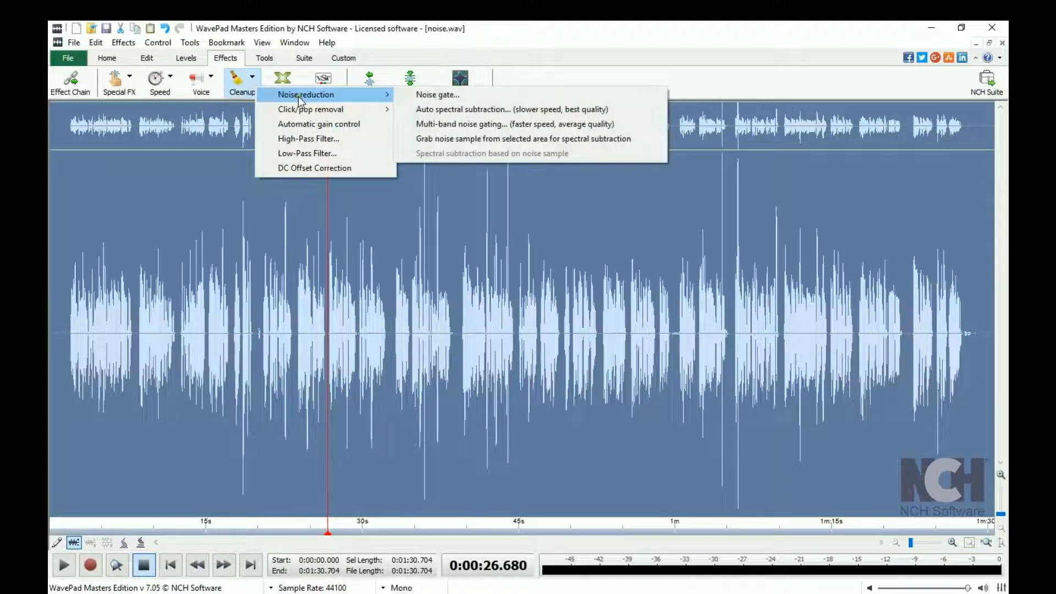
{"action": "mouse_move", "coordinate": [318, 124]}
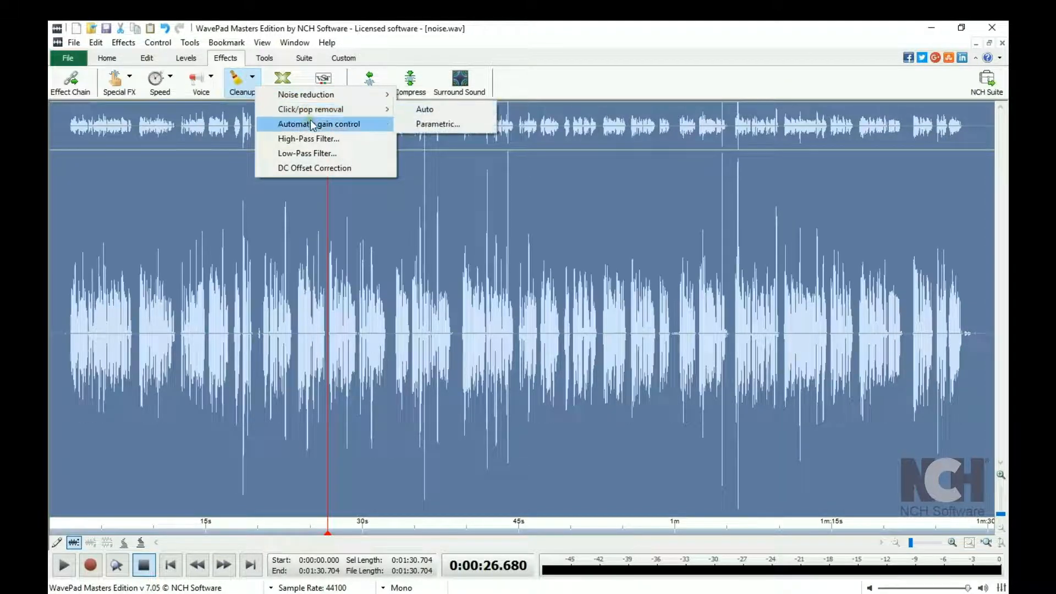
{"action": "mouse_move", "coordinate": [306, 153]}
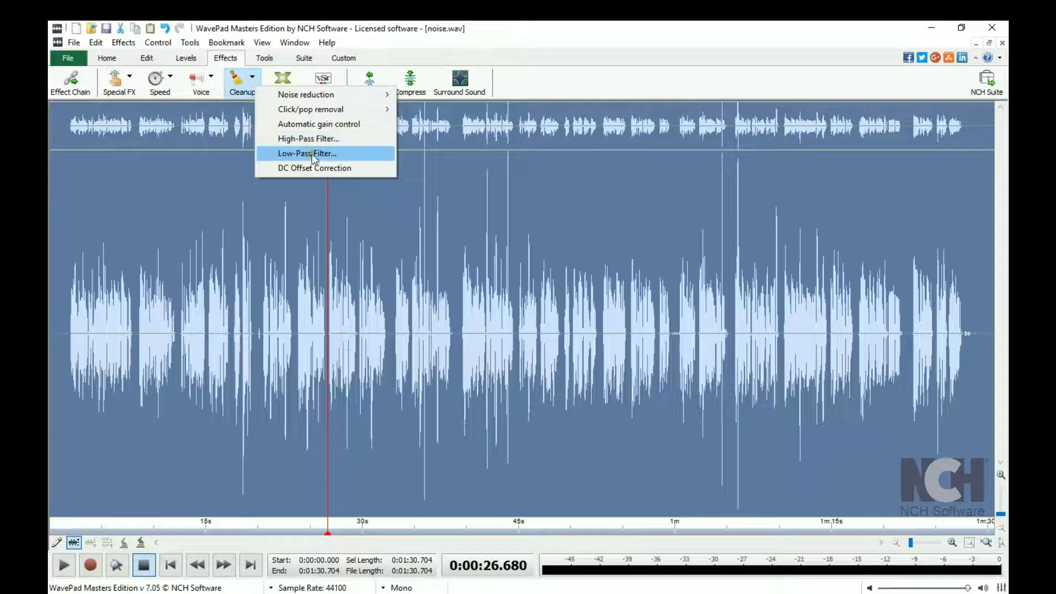